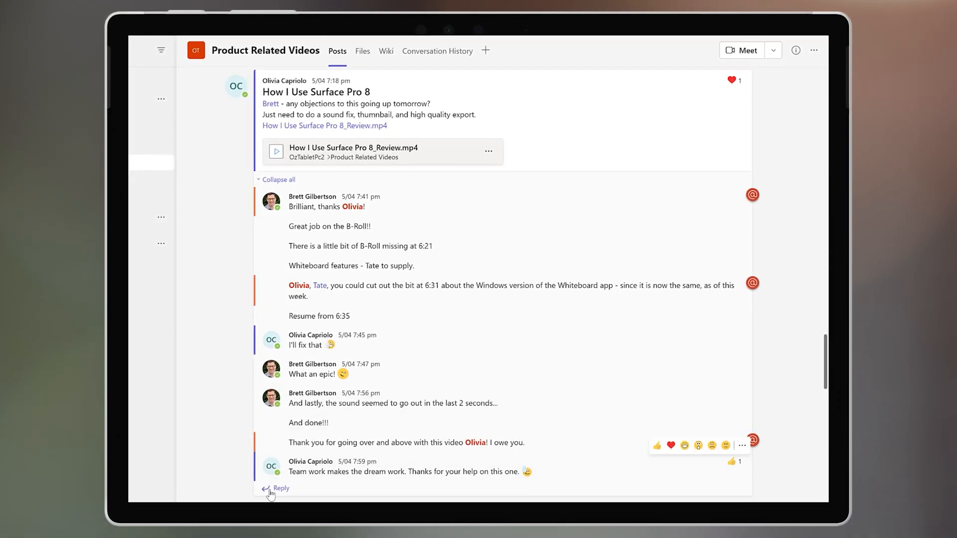
# Start a reply to the thread with an @ to bring up mention suggestions.
pyautogui.click(279, 488)
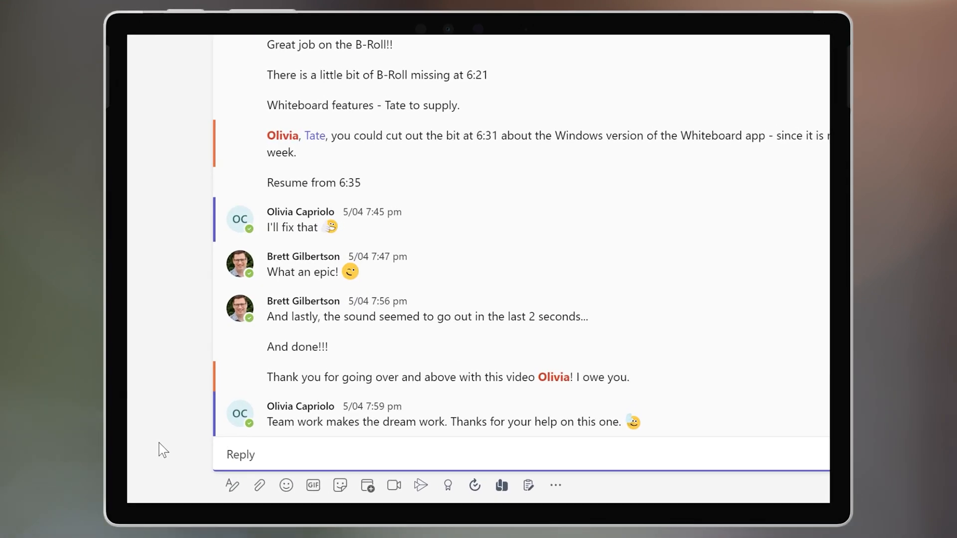
pyautogui.write('@')
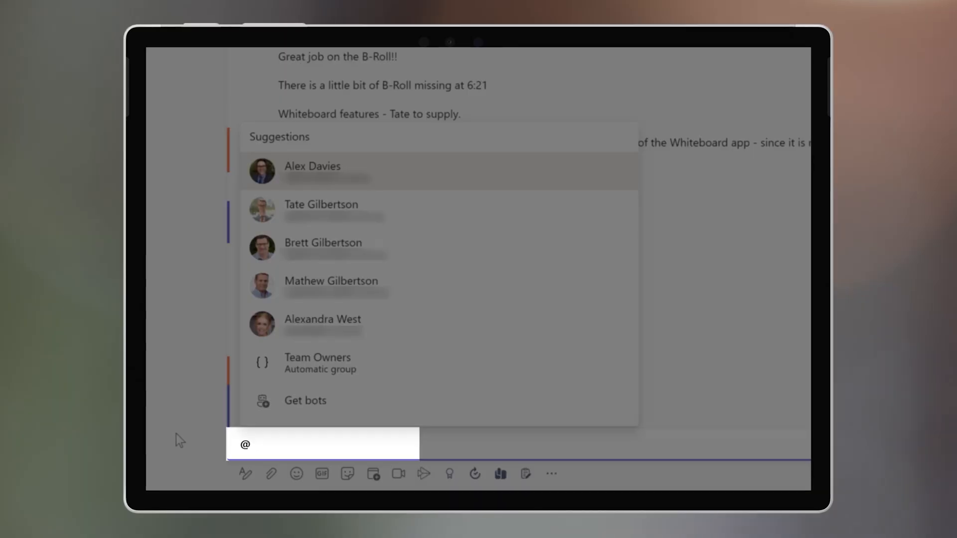
pyautogui.write('brett')
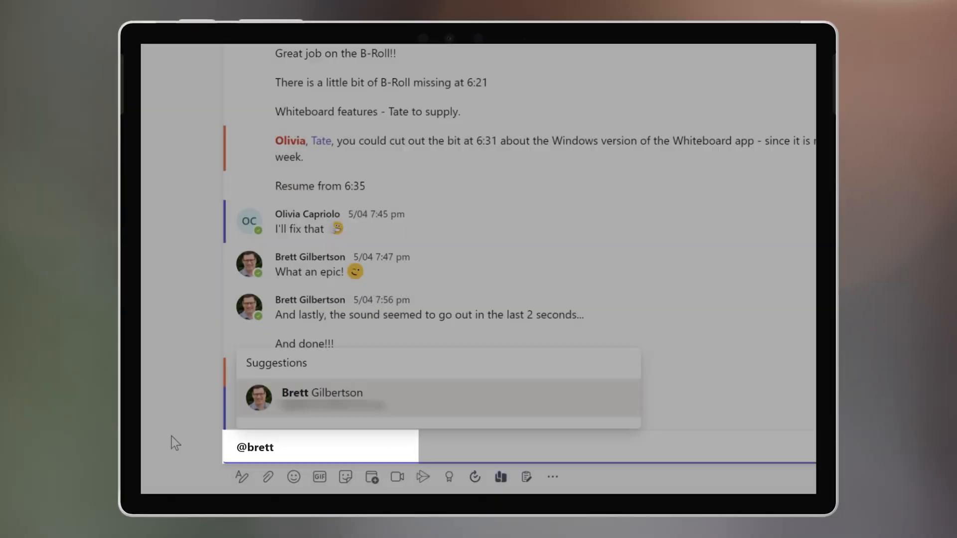
pyautogui.click(321, 392)
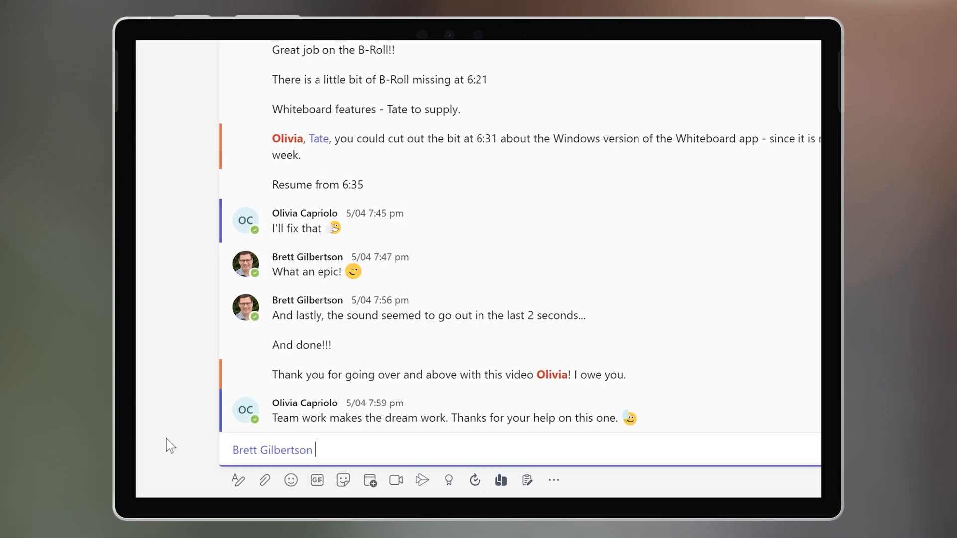
pyautogui.write('@')
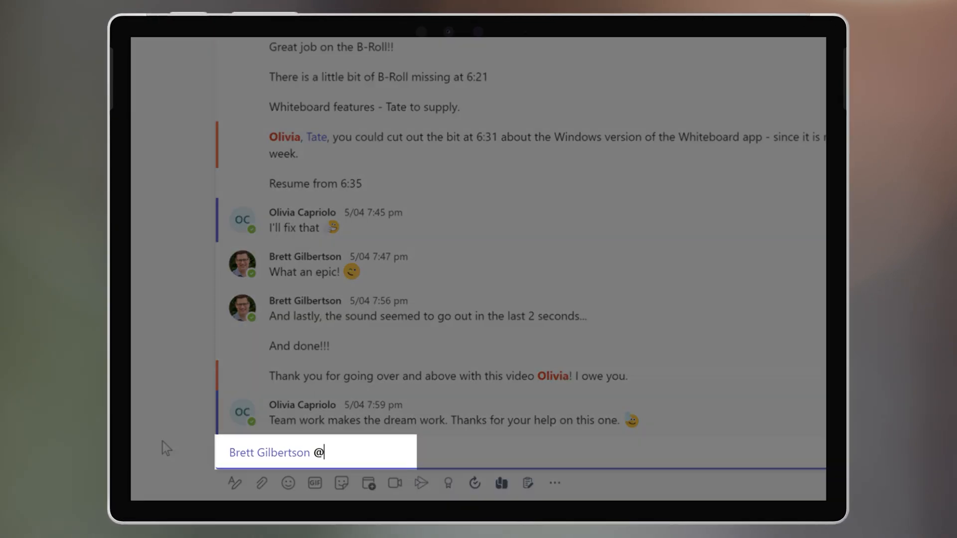
pyautogui.write('alex')
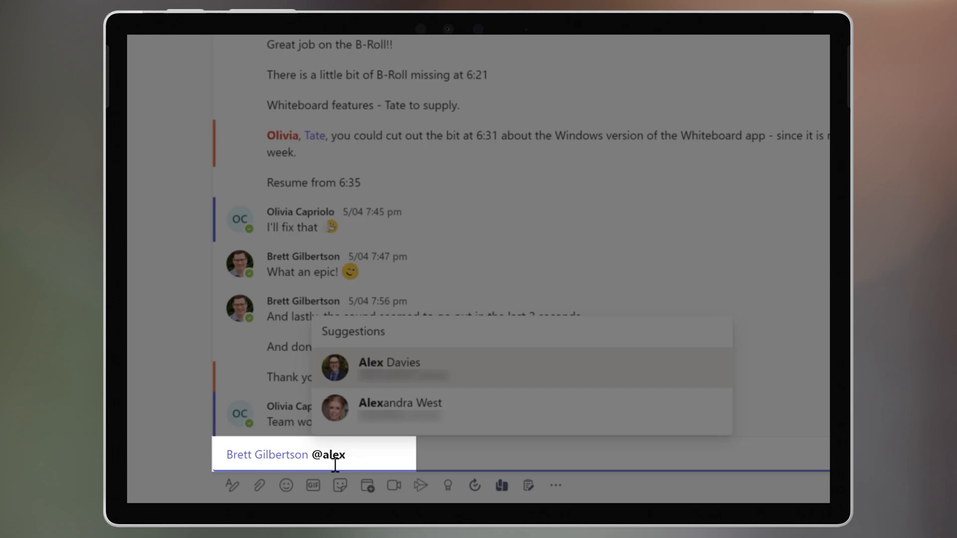
pyautogui.click(400, 402)
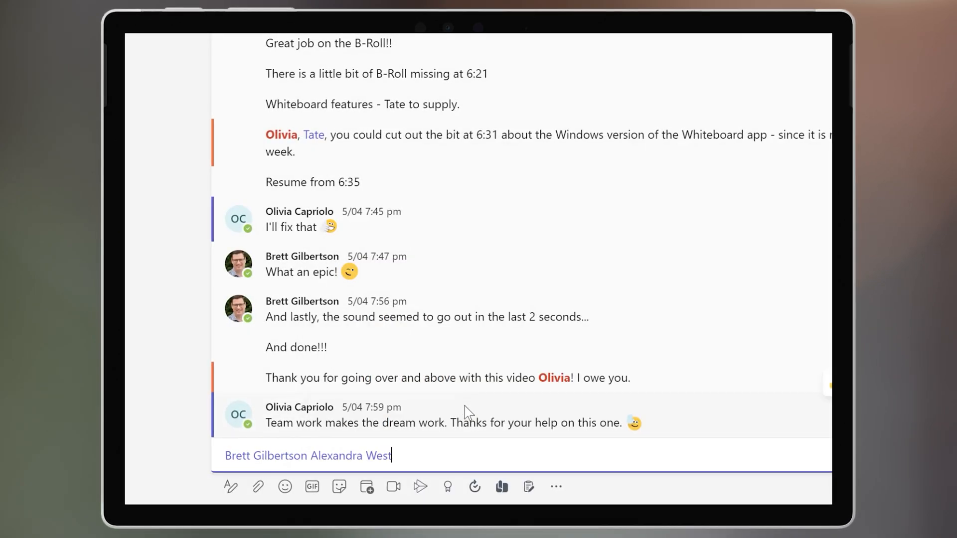
pyautogui.write('@te')
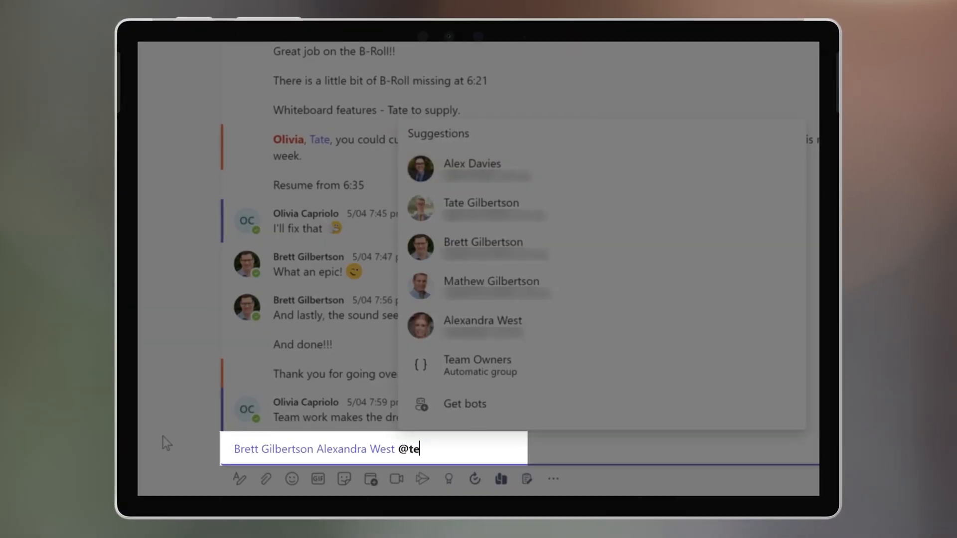
pyautogui.write('am')
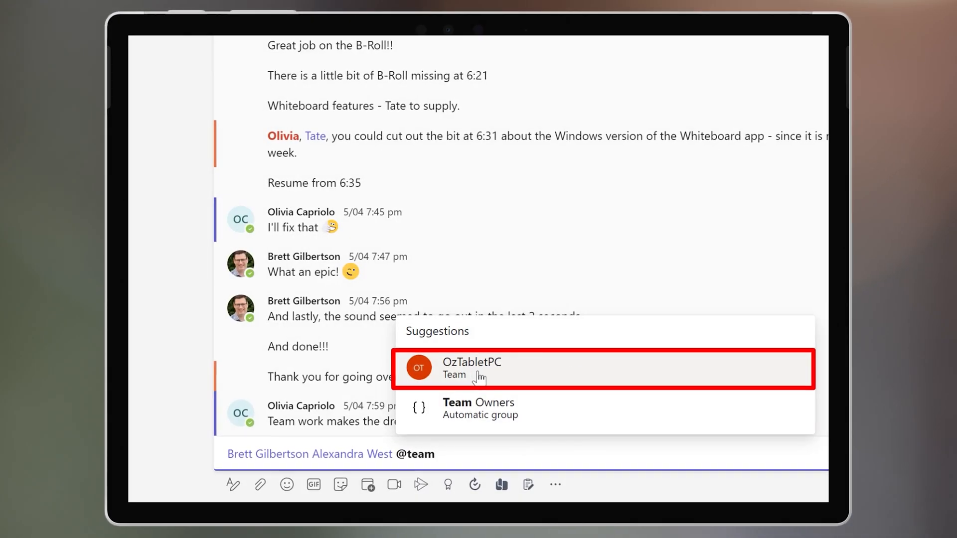
pyautogui.click(471, 369)
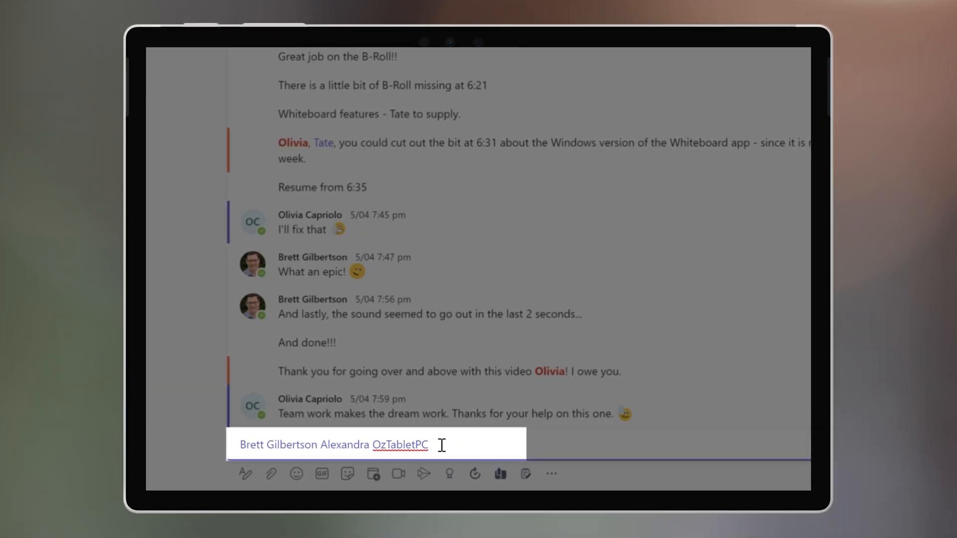
pyautogui.press('Backspace')
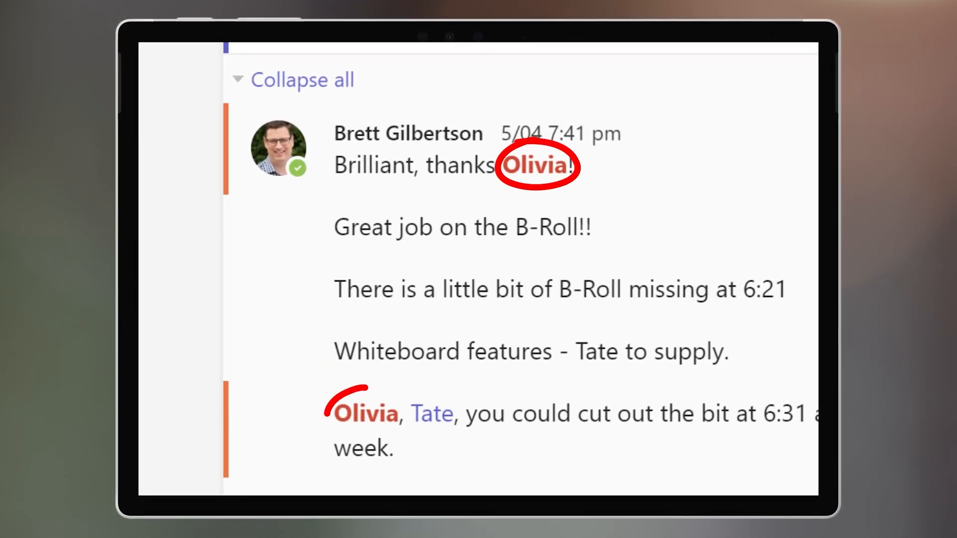
pyautogui.scroll(-3)
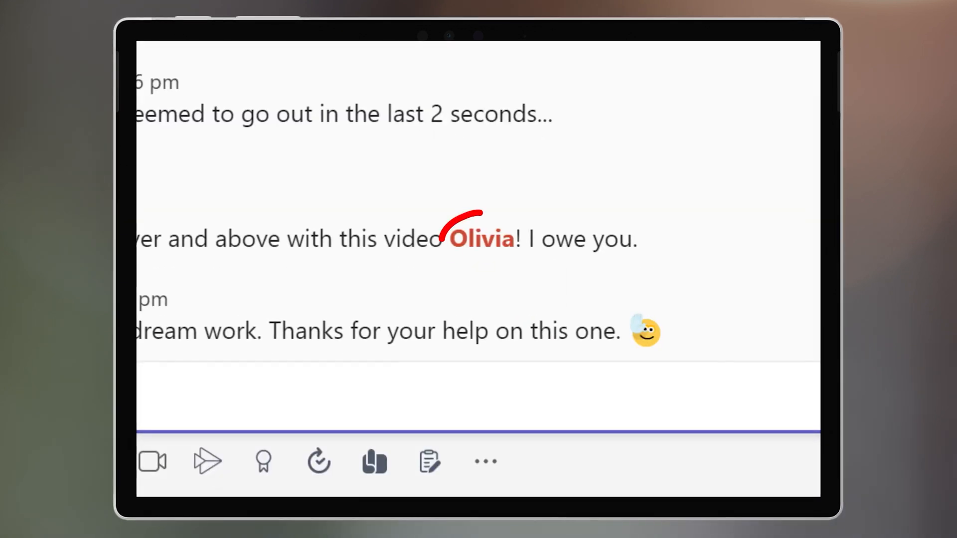